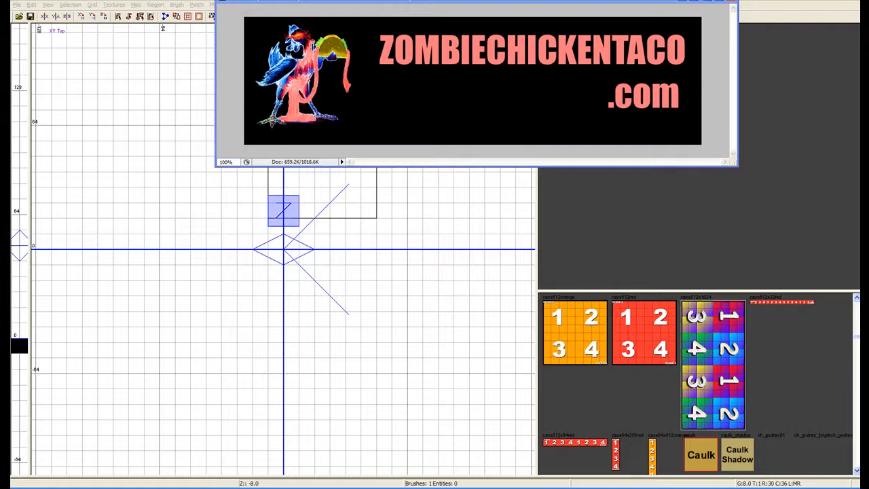
{"action": "mouse_move", "coordinate": [259, 124]}
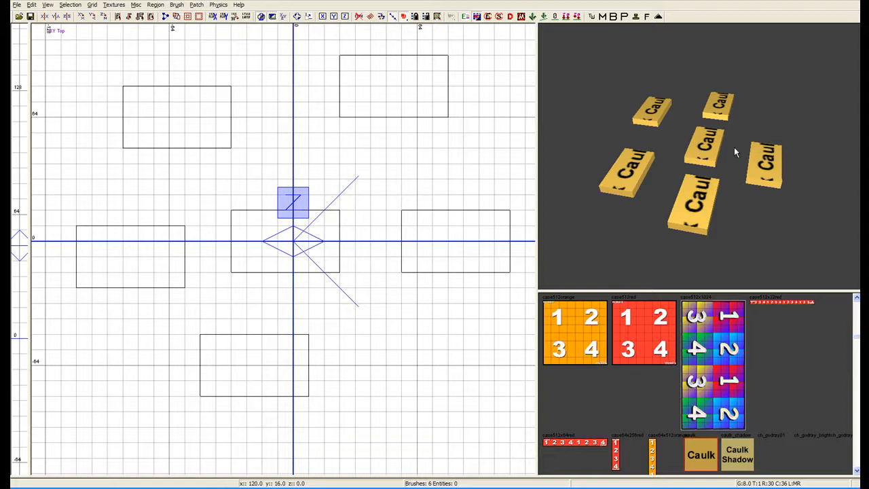
{"action": "mouse_move", "coordinate": [719, 180]}
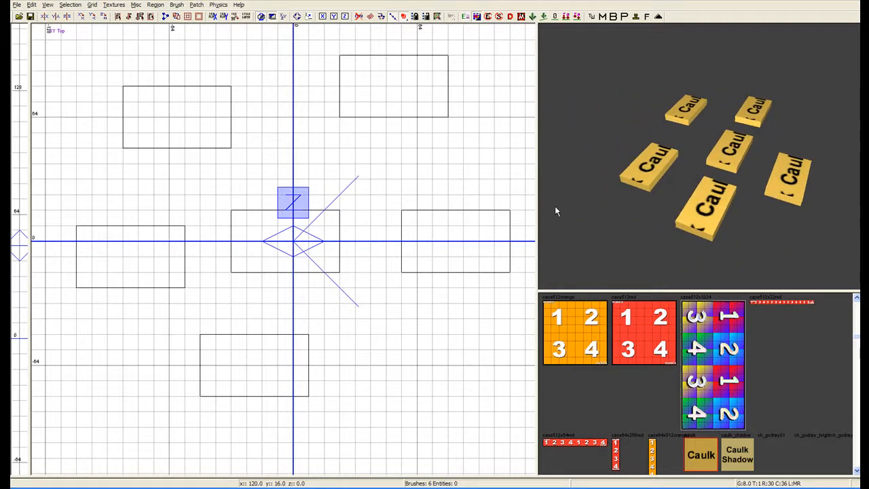
{"action": "mouse_move", "coordinate": [669, 58]}
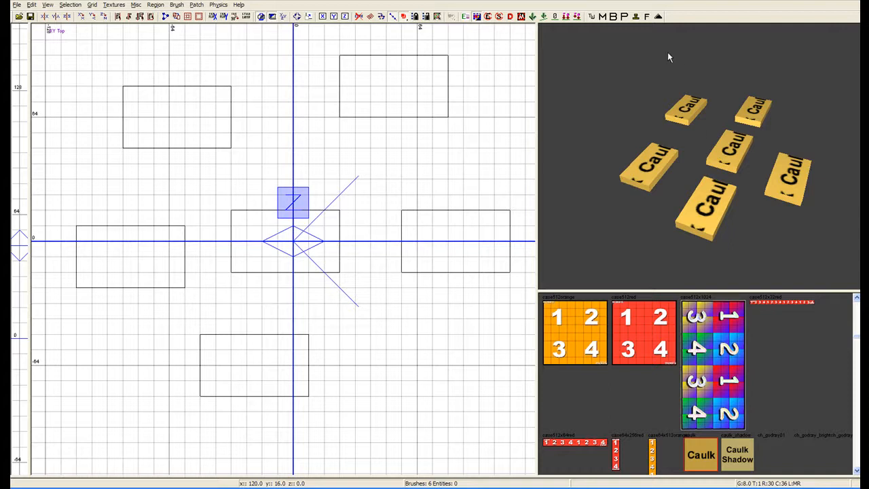
{"action": "mouse_move", "coordinate": [306, 200]}
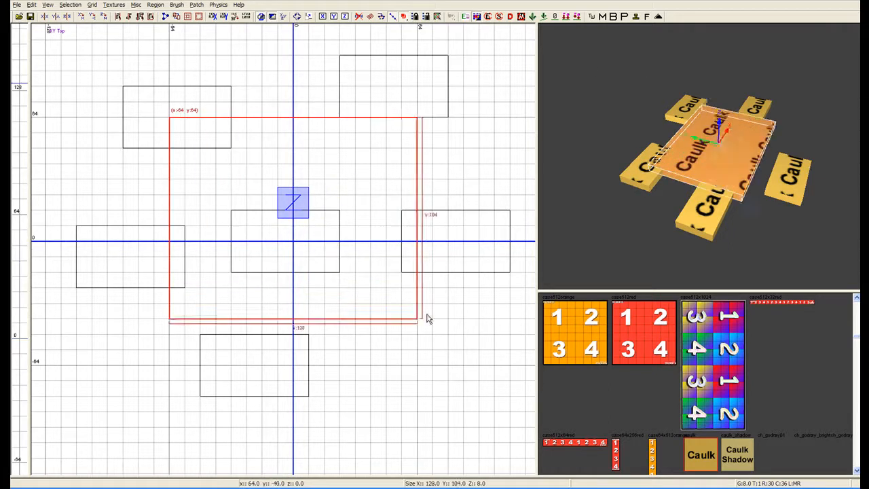
{"action": "left_click_drag", "start_coordinate": [414, 319], "coordinate": [448, 353]}
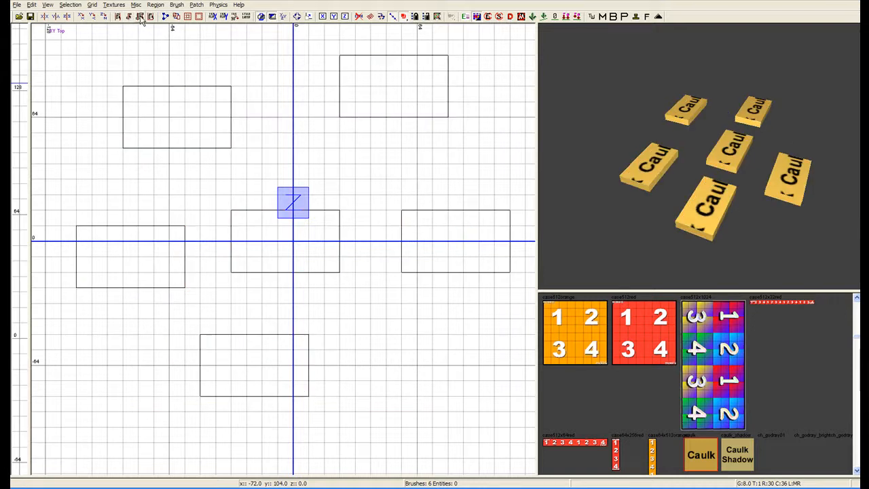
{"action": "left_click", "coordinate": [455, 241]}
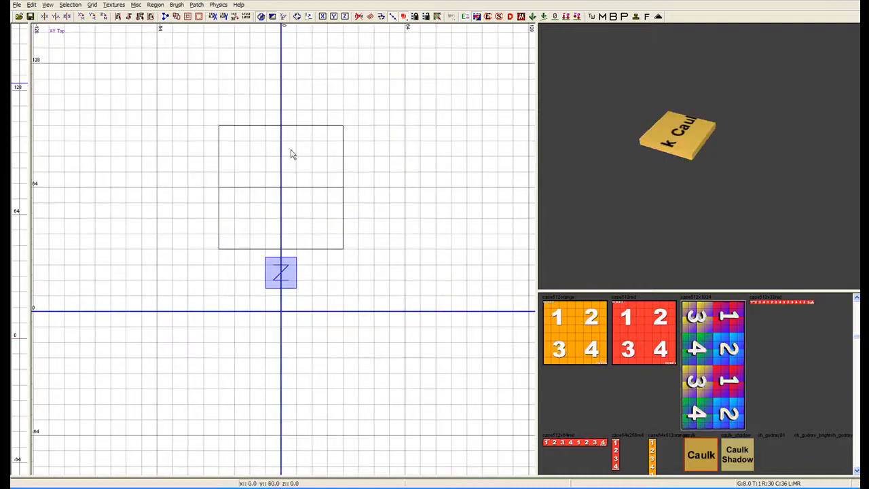
{"action": "mouse_move", "coordinate": [309, 176]}
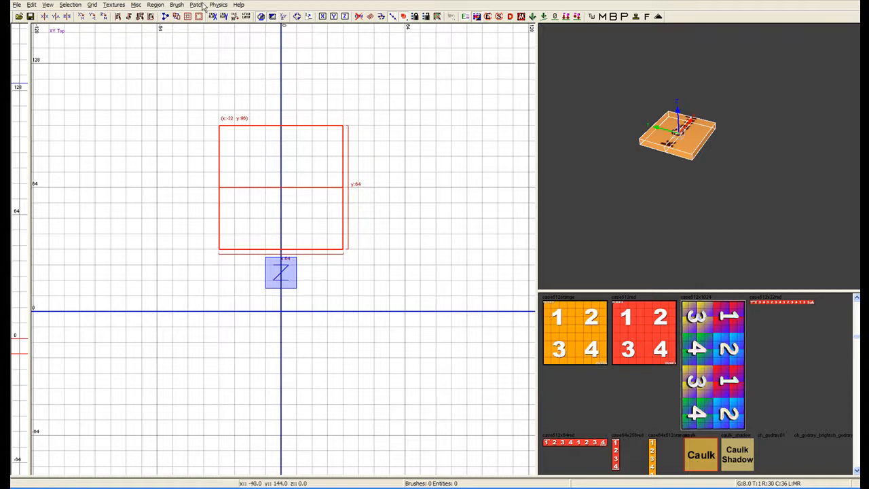
{"action": "mouse_move", "coordinate": [258, 440]}
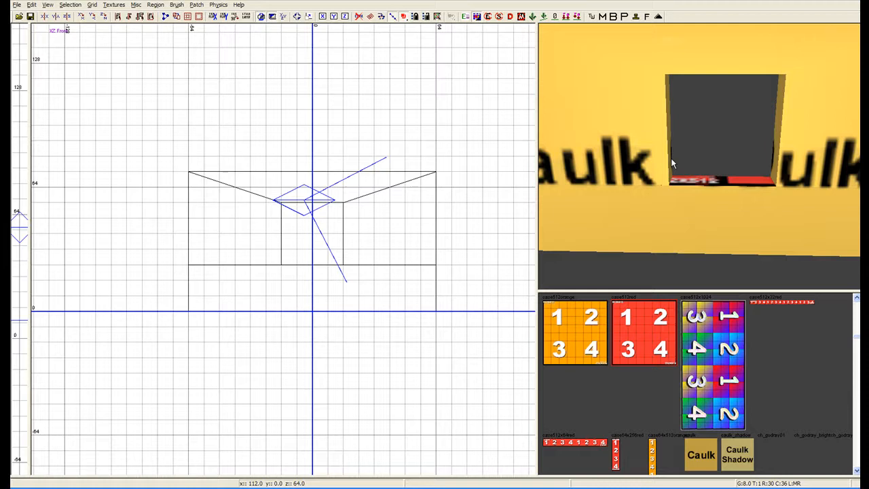
{"action": "mouse_move", "coordinate": [725, 163]}
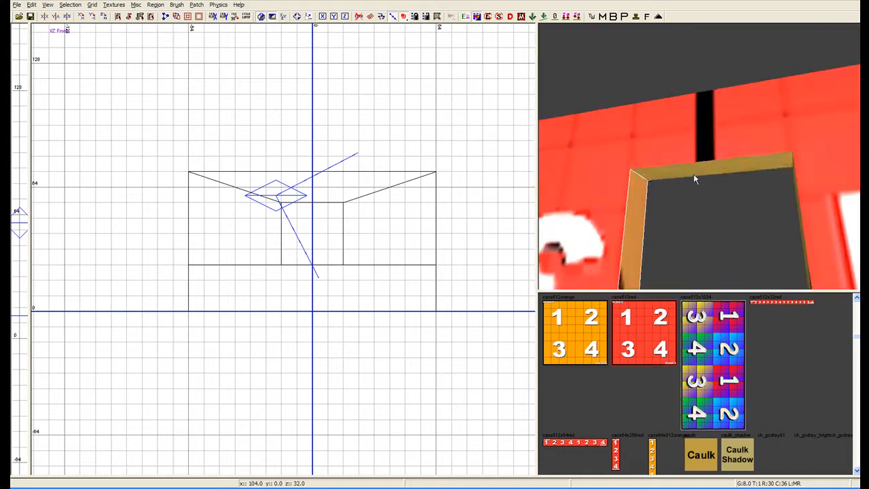
- Bring up Radiant's display filter settings from the camera view
{"action": "left_click", "coordinate": [644, 333]}
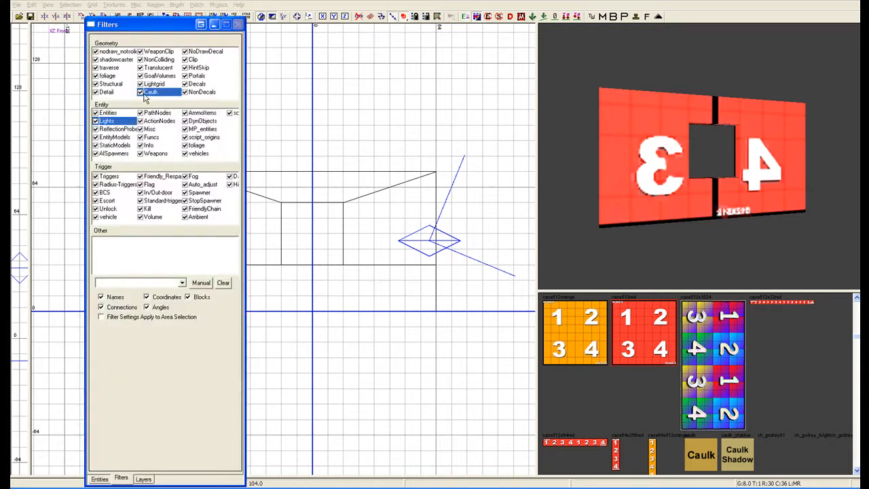
- Switch to the Filters tab to access geometry, entity and trigger filters
{"action": "left_click", "coordinate": [141, 92]}
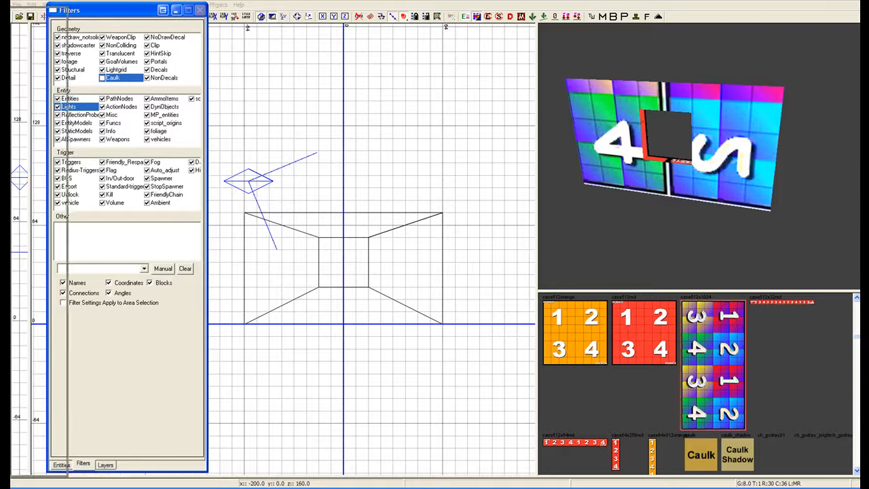
- Dismiss the Filters window, leaving the textured wall and window opening in 3D
{"action": "left_click", "coordinate": [200, 10]}
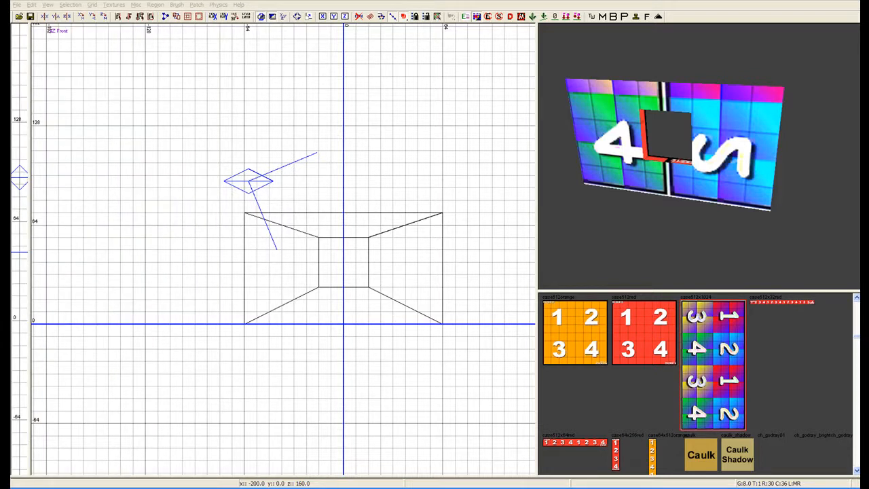